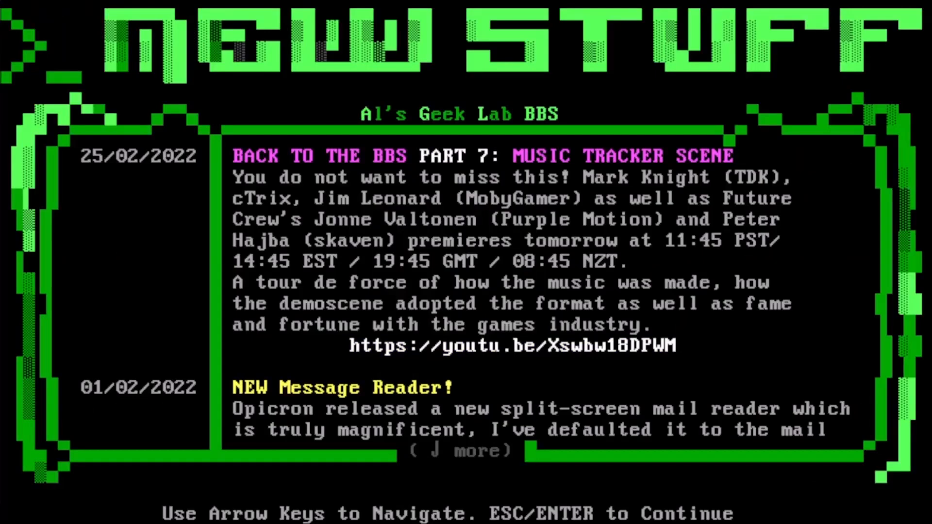
- Scroll down through the New Stuff news bulletin
{"action": "scroll", "scroll_direction": "down", "scroll_amount": 3}
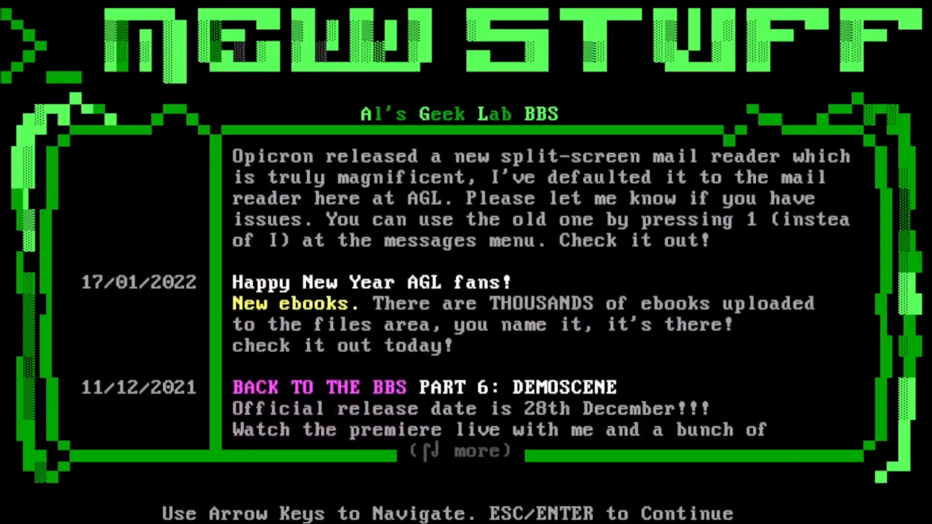
{"action": "scroll", "scroll_direction": "down", "scroll_amount": 3}
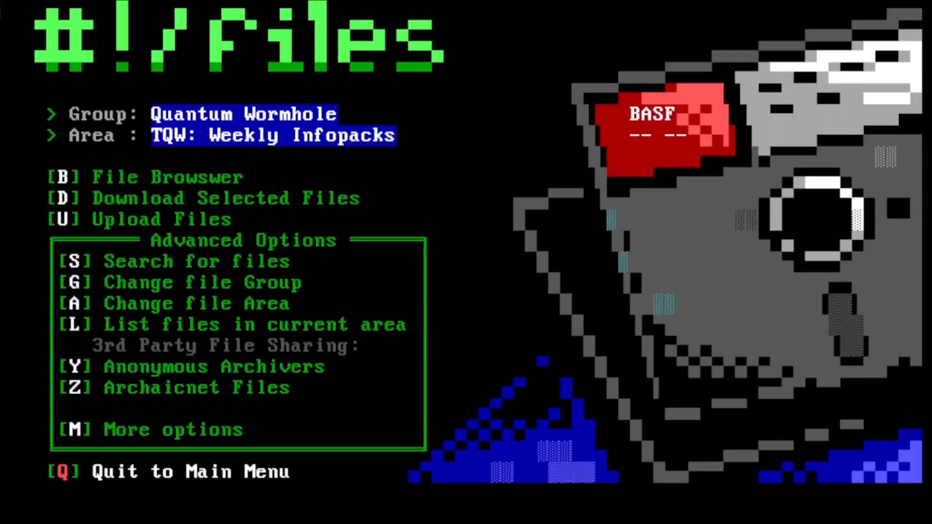
- List the TQW: Weekly Infopacks files, showing the single 31KB zip, then continue
{"action": "key", "text": "l"}
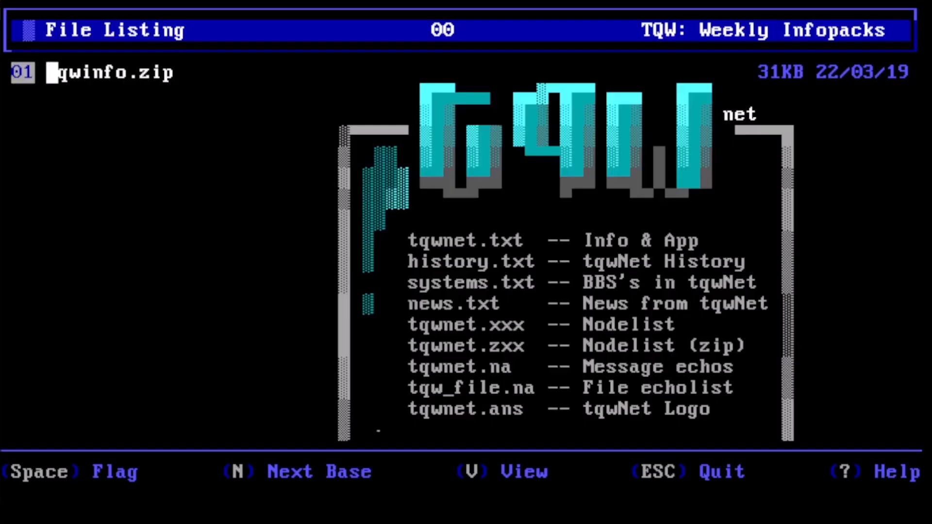
{"action": "key", "text": "n"}
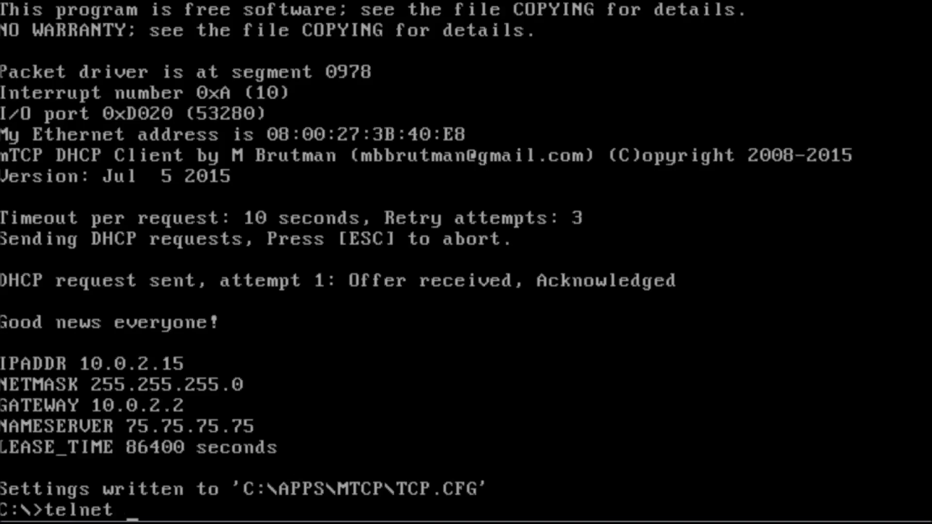
- Enter a telnet command for the ...a90smanilabbs.ddns... BBS host name to connect
{"action": "type", "text": "a90sm"}
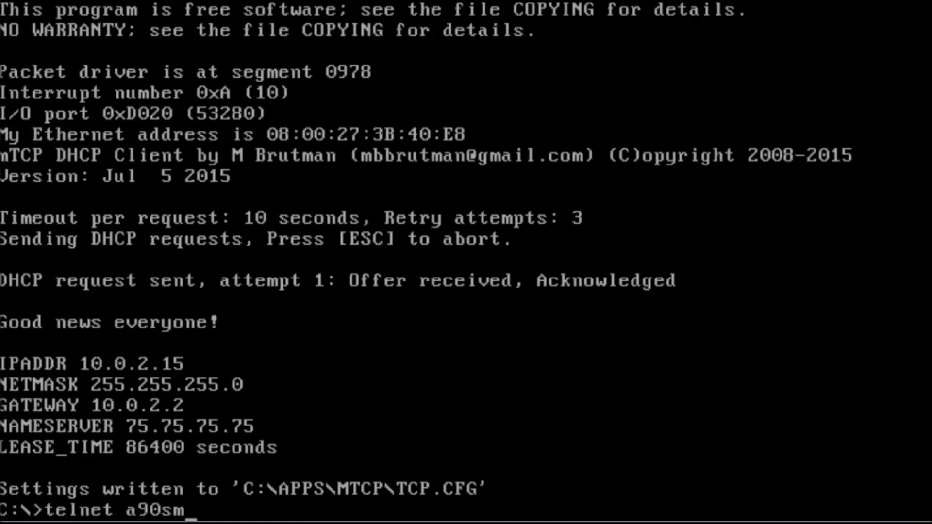
{"action": "type", "text": "anilabbs.d"}
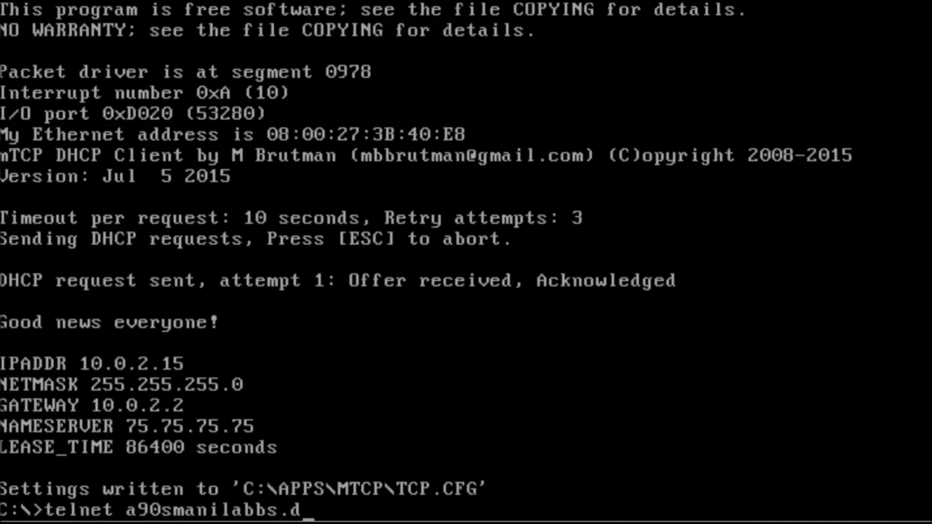
{"action": "type", "text": "dns."}
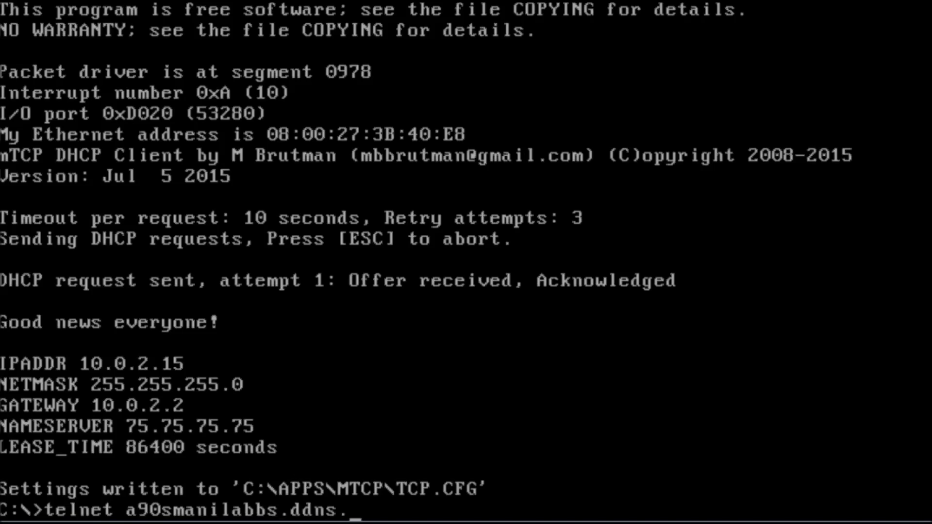
{"action": "key", "text": "Return"}
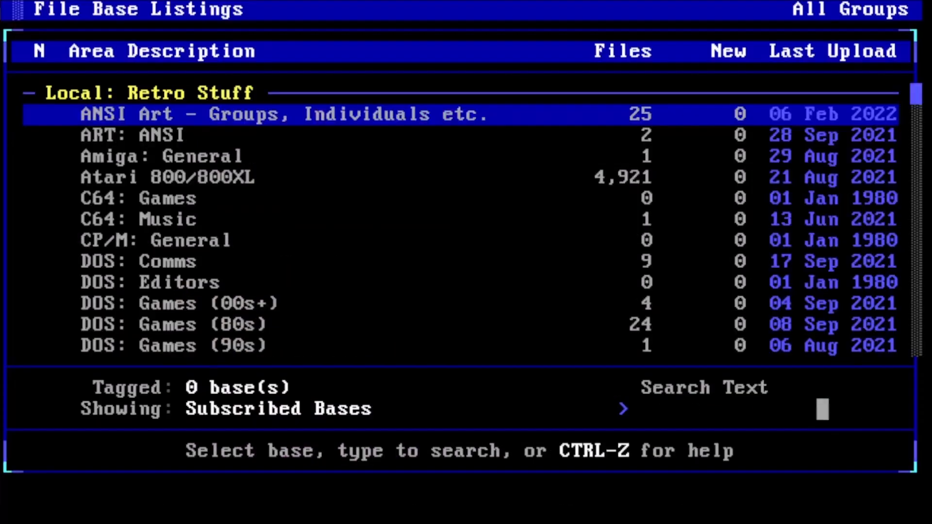
- Show the file base listing for all groups, beginning with Local: Retro Stuff
{"action": "left_click", "coordinate": [172, 324]}
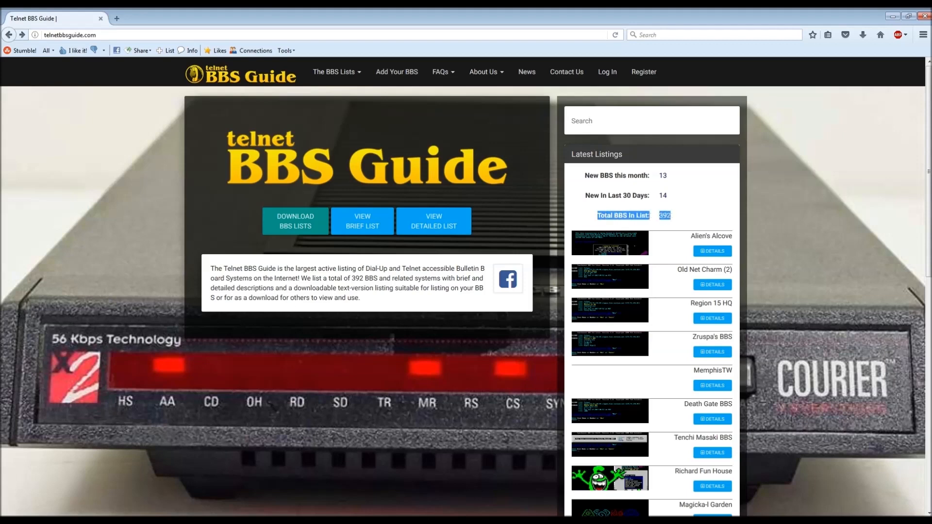
{"action": "mouse_move", "coordinate": [711, 236]}
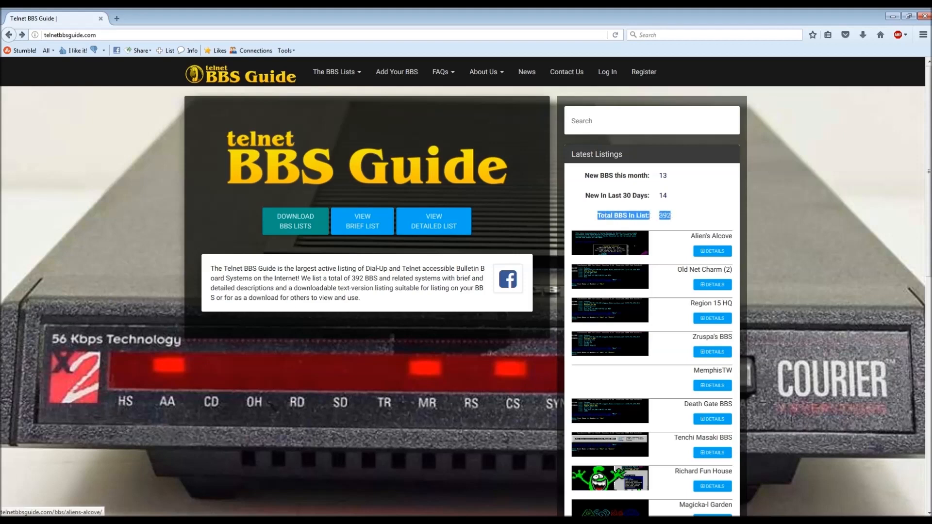